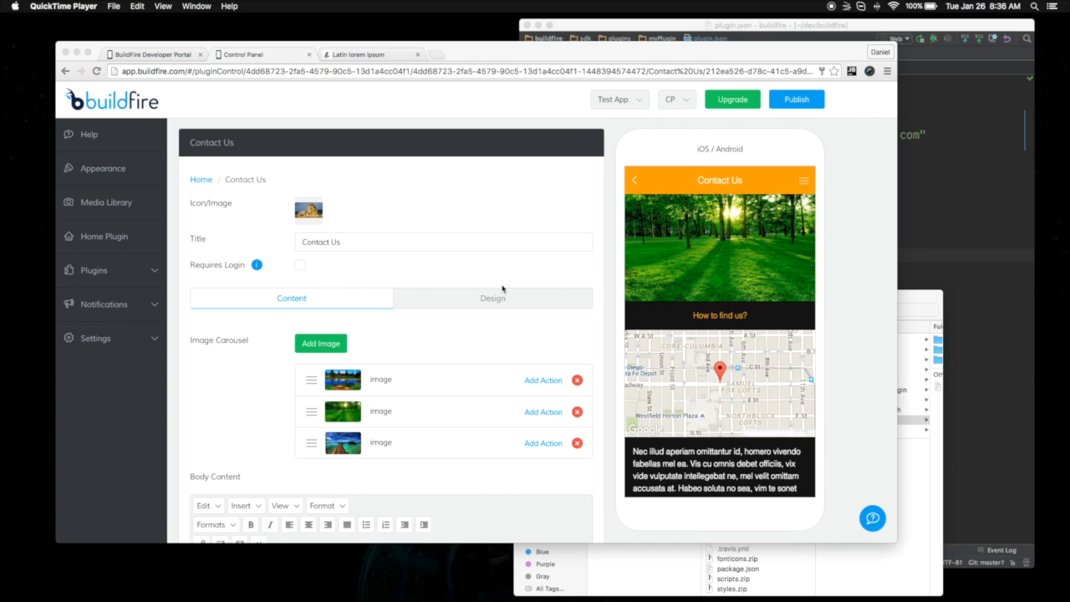
pyautogui.moveTo(520, 493)
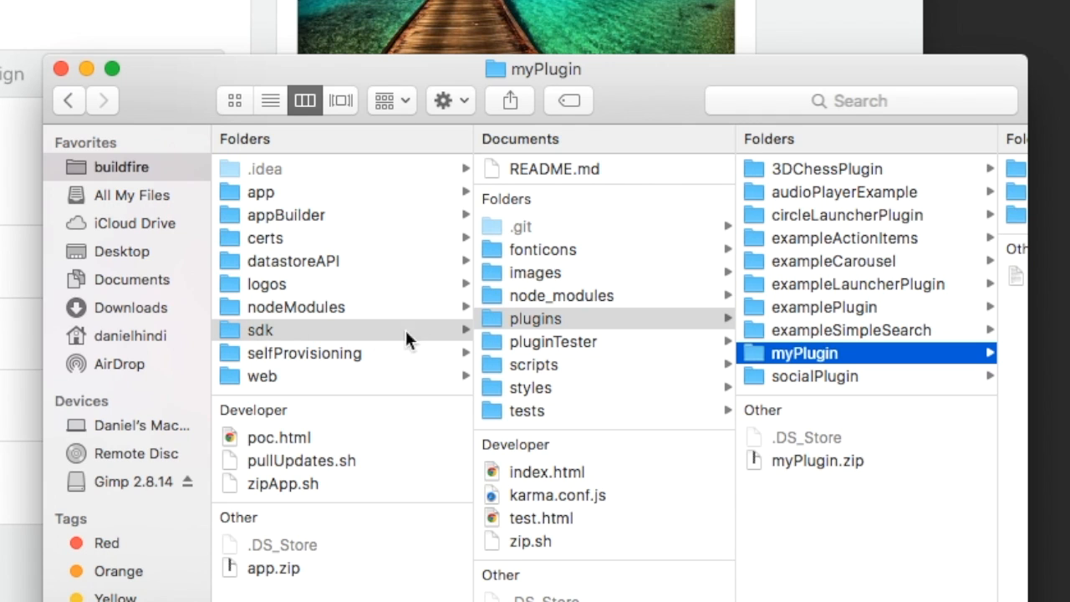
pyautogui.moveTo(718, 331)
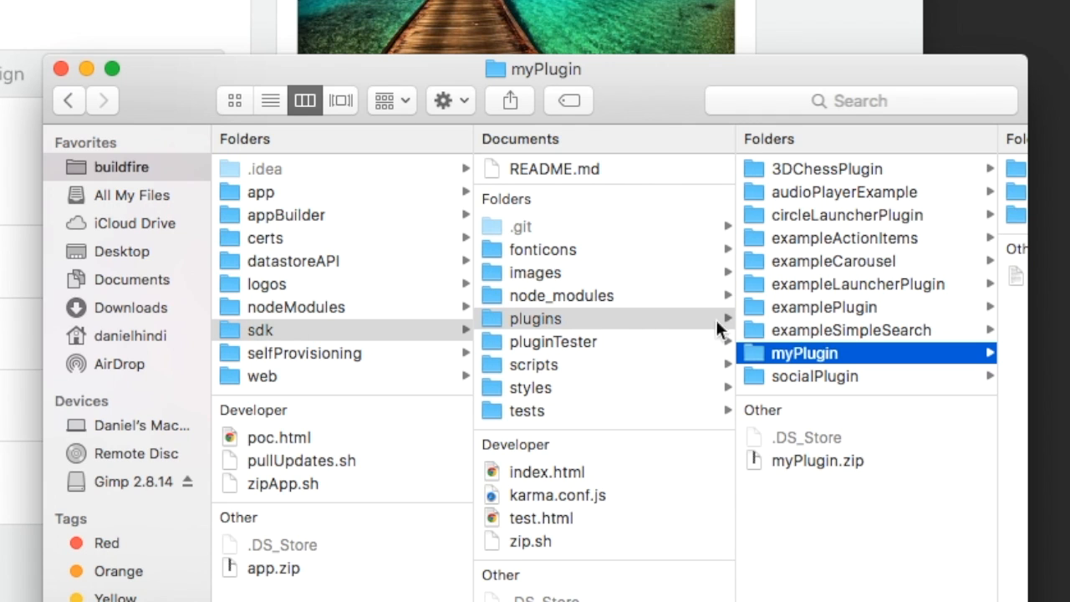
pyautogui.moveTo(786, 380)
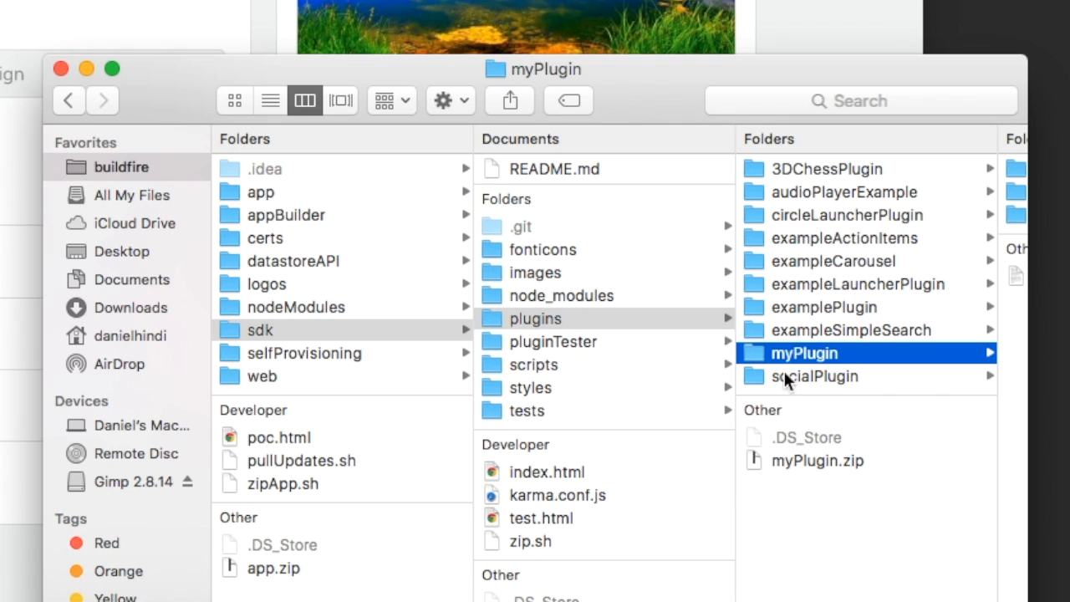
# Step: Select the myPlugin folder in buildfire > sdk > plugins to view its contents
pyautogui.click(802, 351)
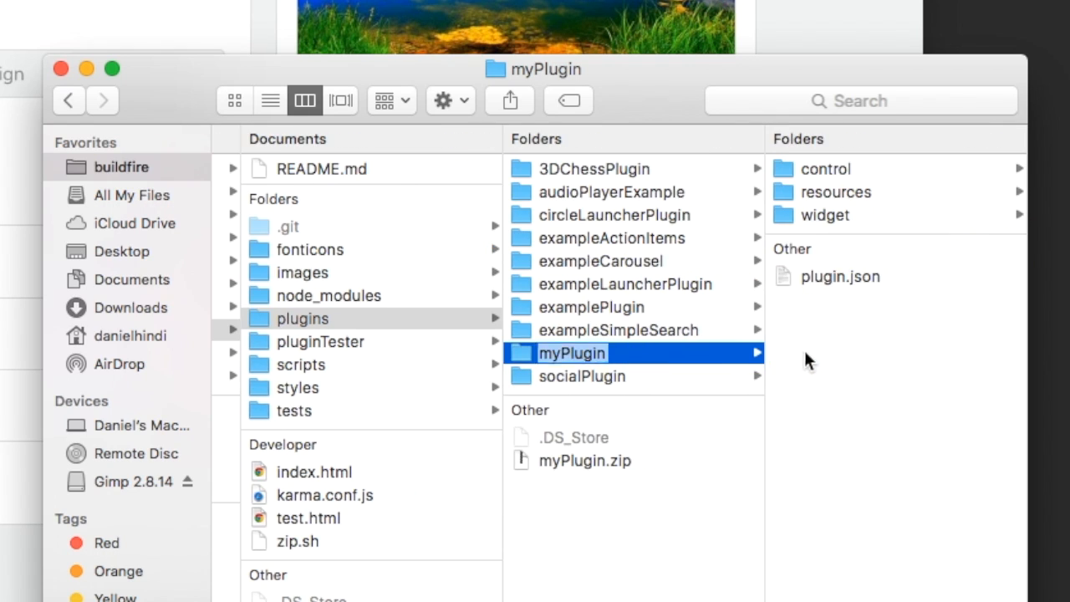
pyautogui.moveTo(840, 348)
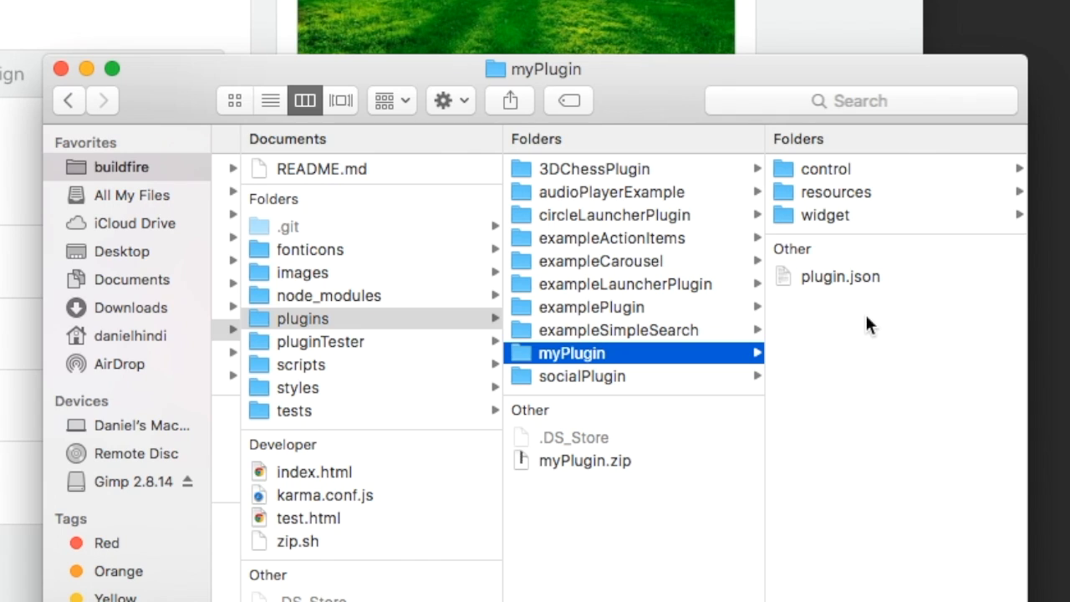
pyautogui.moveTo(803, 289)
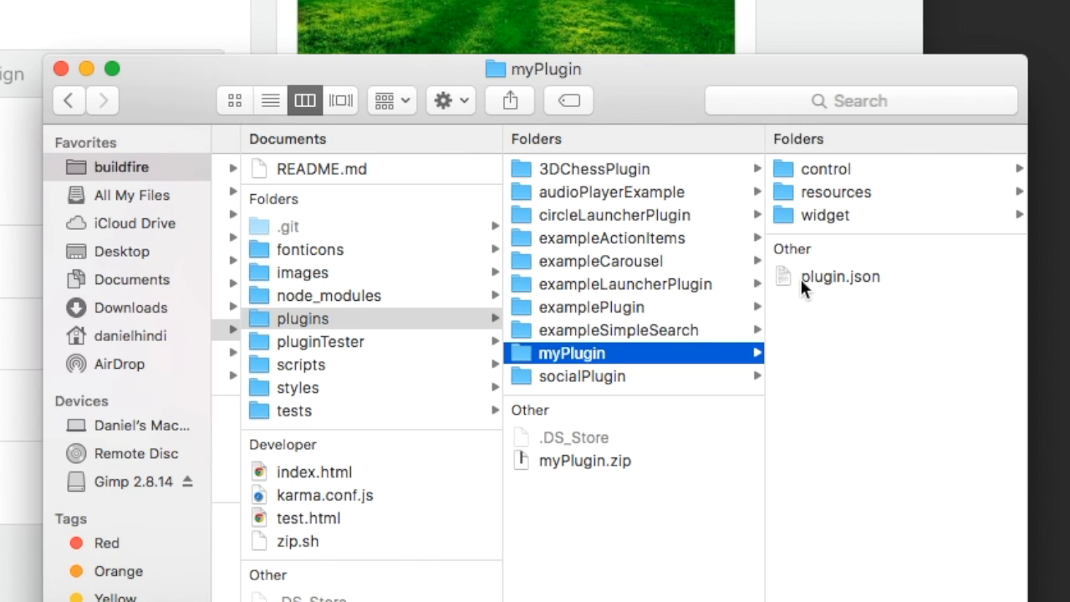
pyautogui.moveTo(841, 289)
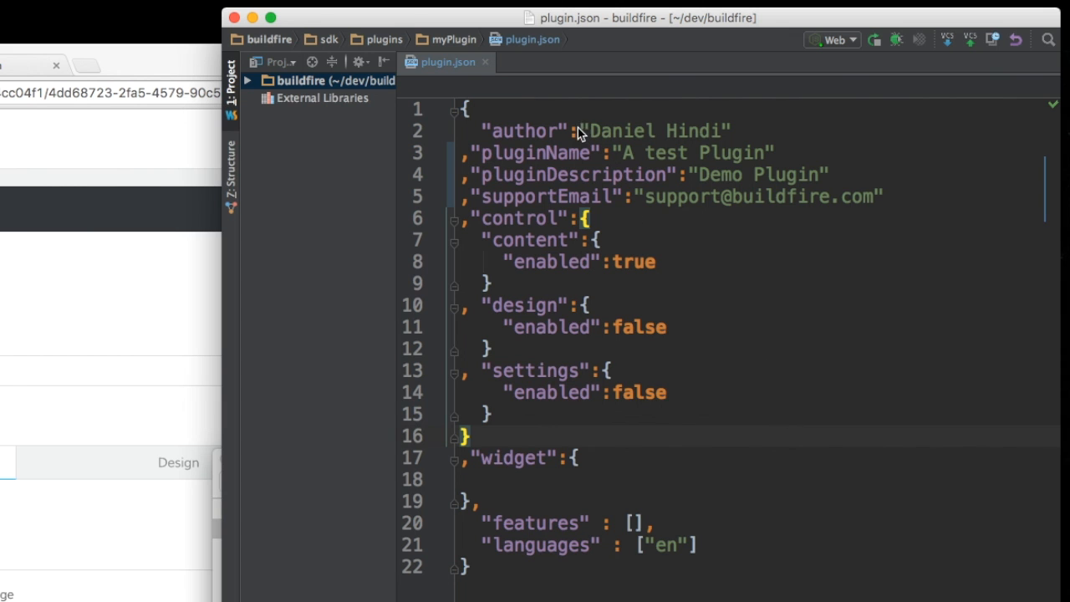
pyautogui.moveTo(712, 157)
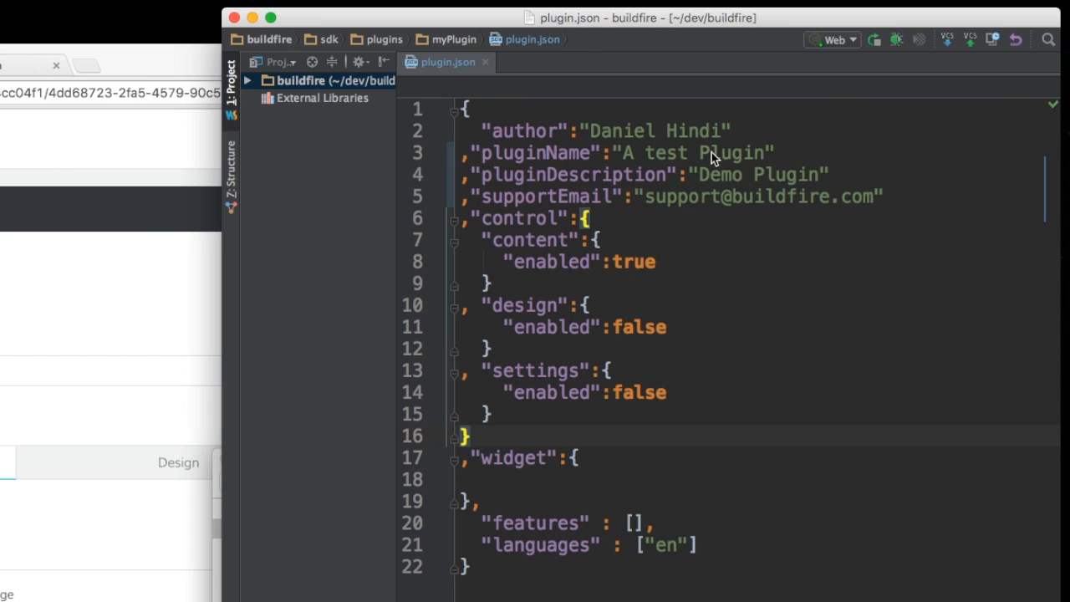
pyautogui.moveTo(583, 219)
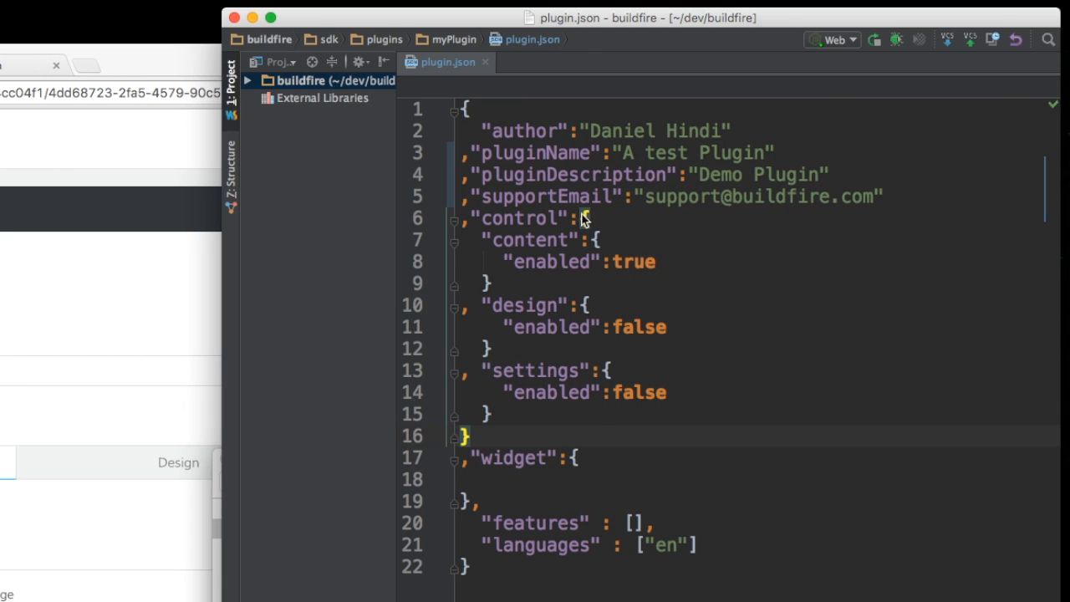
pyautogui.moveTo(539, 217)
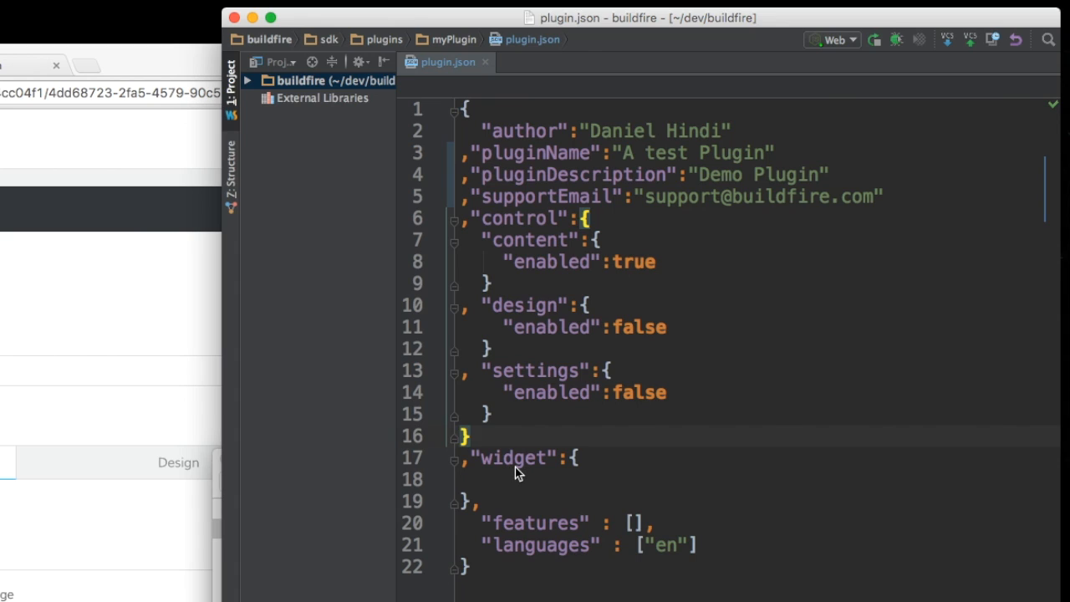
pyautogui.moveTo(635, 532)
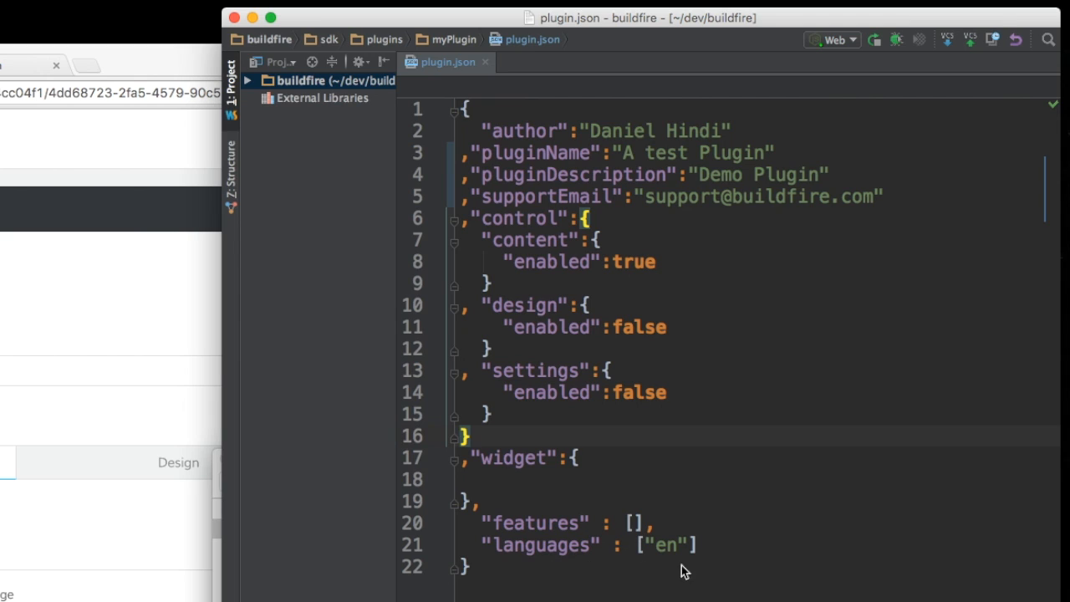
pyautogui.moveTo(734, 572)
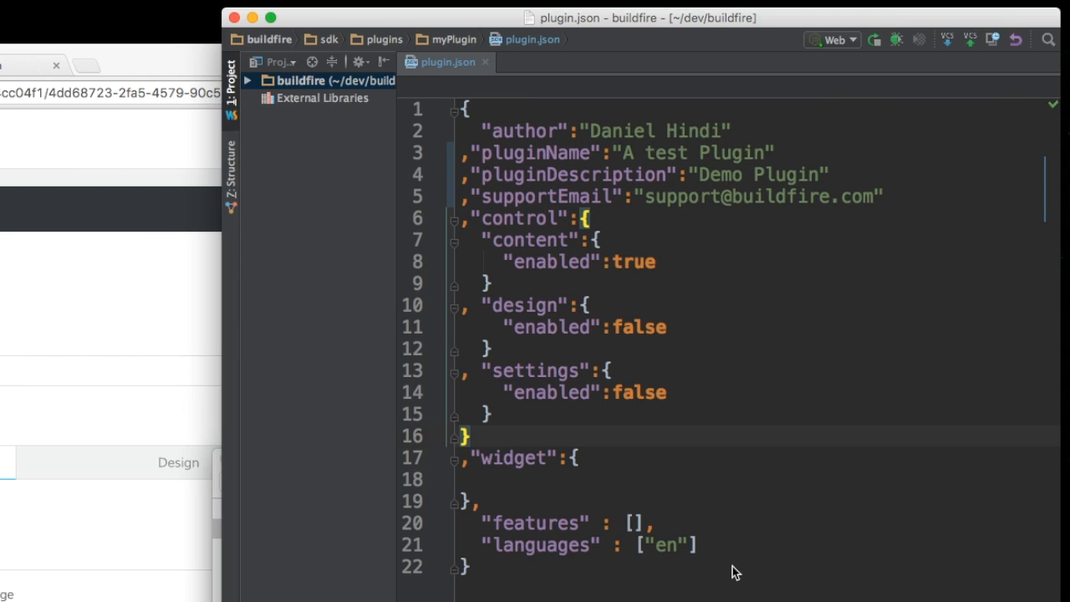
pyautogui.moveTo(721, 446)
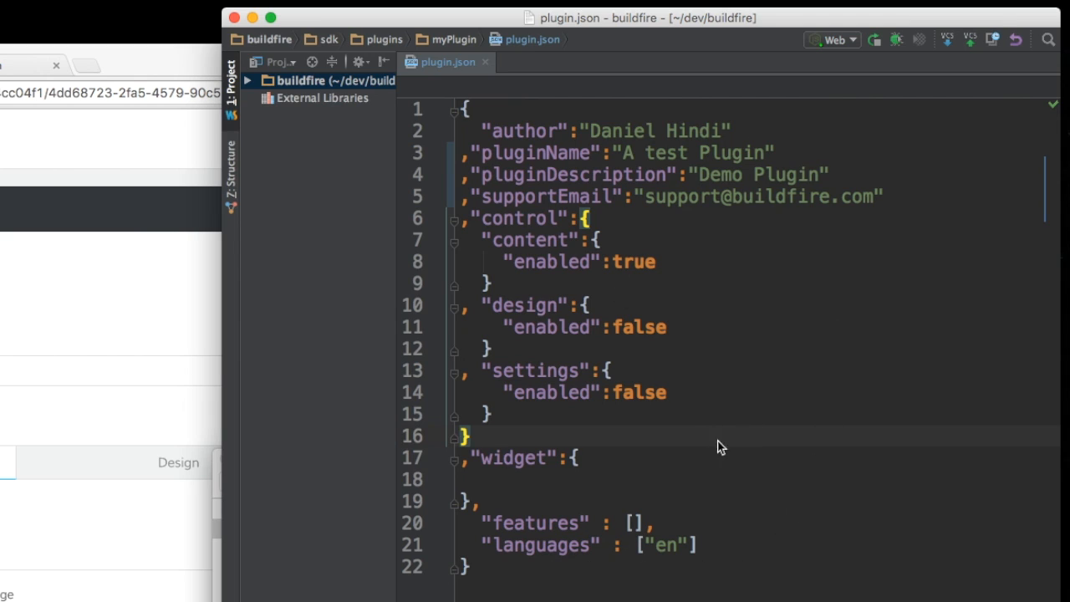
pyautogui.moveTo(742, 452)
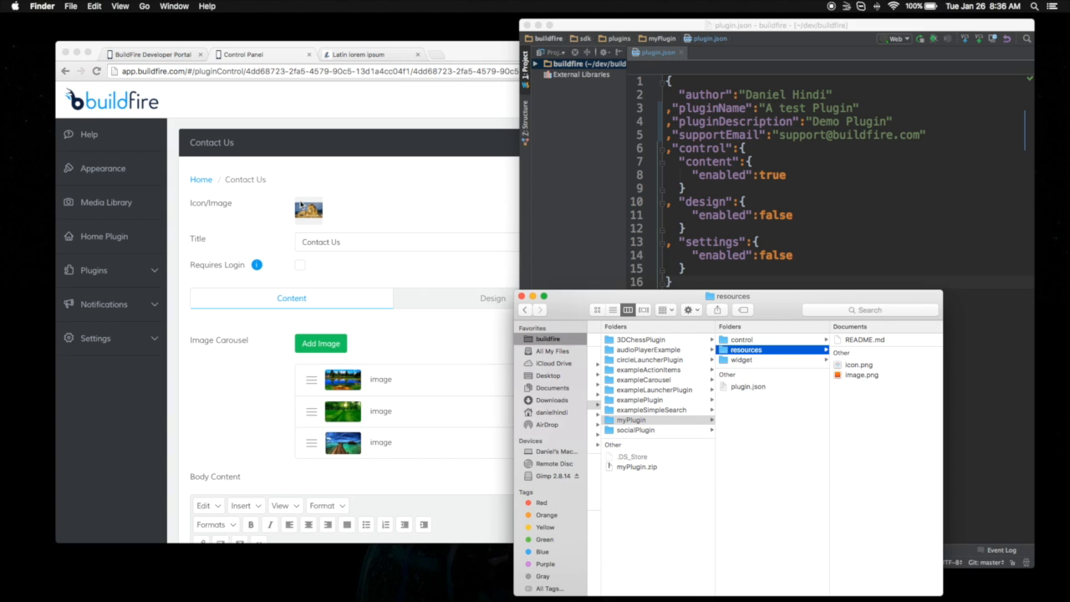
pyautogui.moveTo(104, 293)
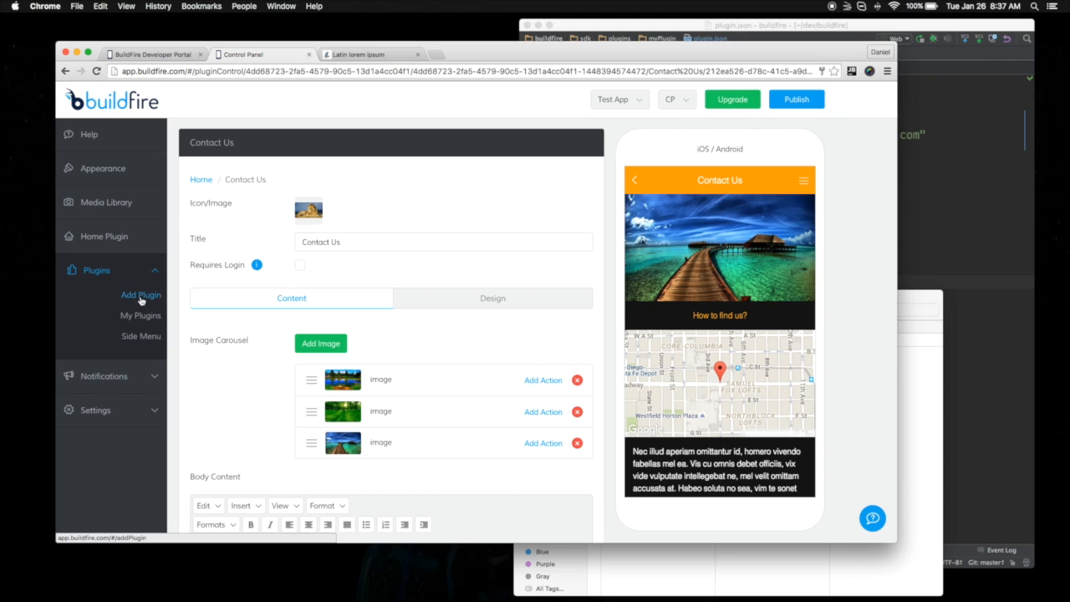
# Step: Go to the Add Plugin page in the control panel sidebar
pyautogui.click(140, 294)
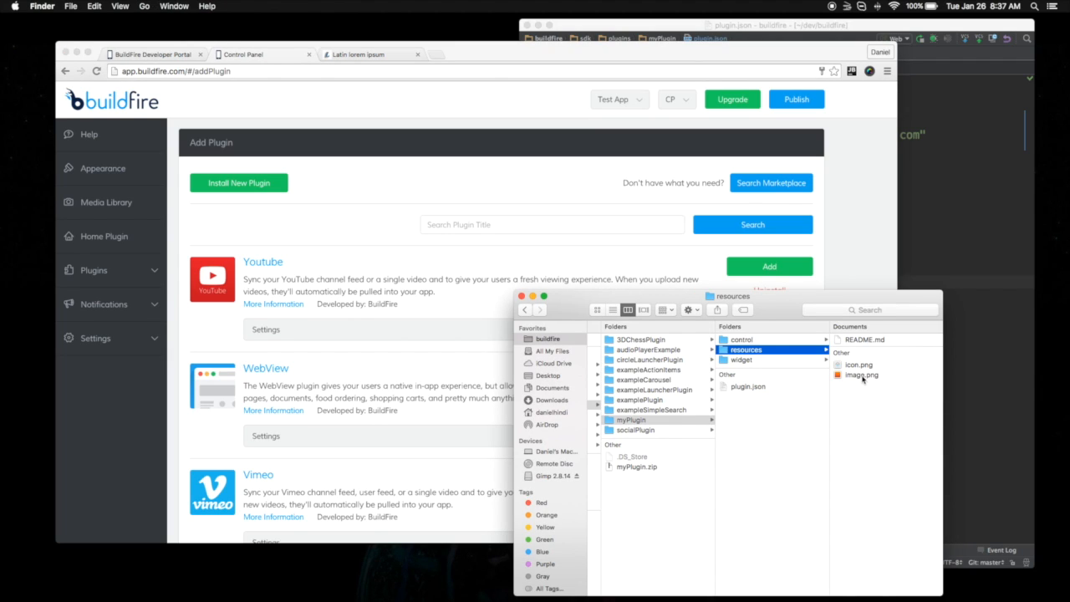
pyautogui.moveTo(855, 383)
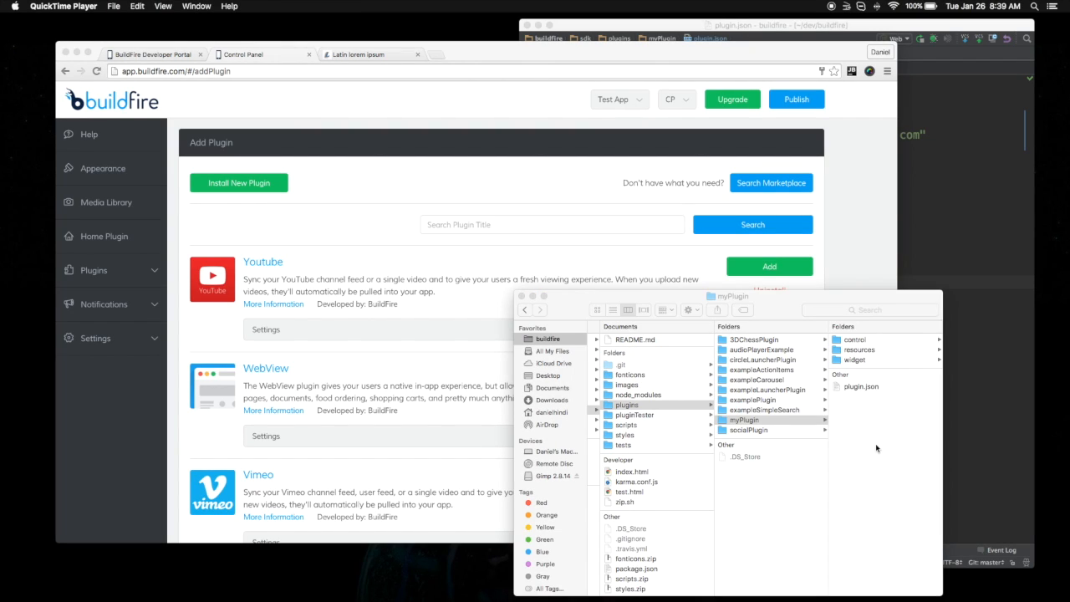
pyautogui.moveTo(848, 447)
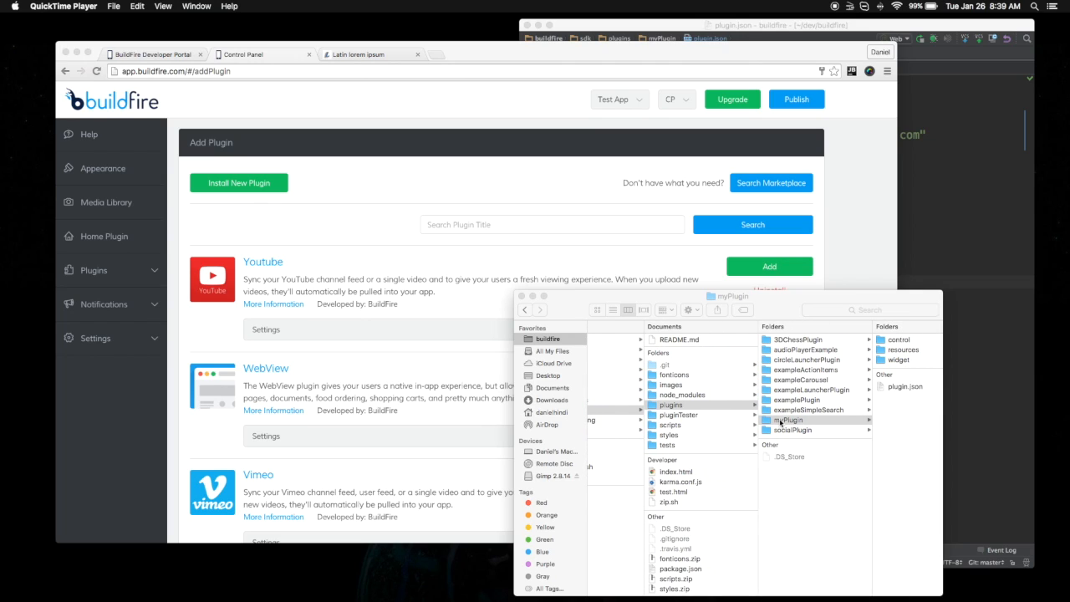
pyautogui.moveTo(789, 422)
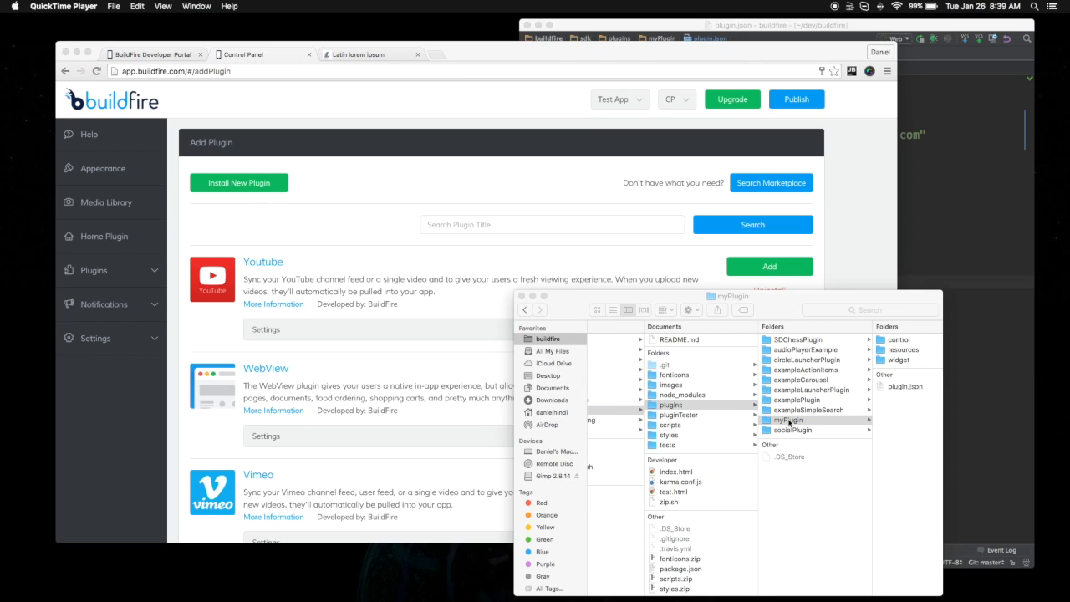
# Step: Compress the myPlugin folder into myPlugin.zip from its context menu
pyautogui.rightClick(789, 420)
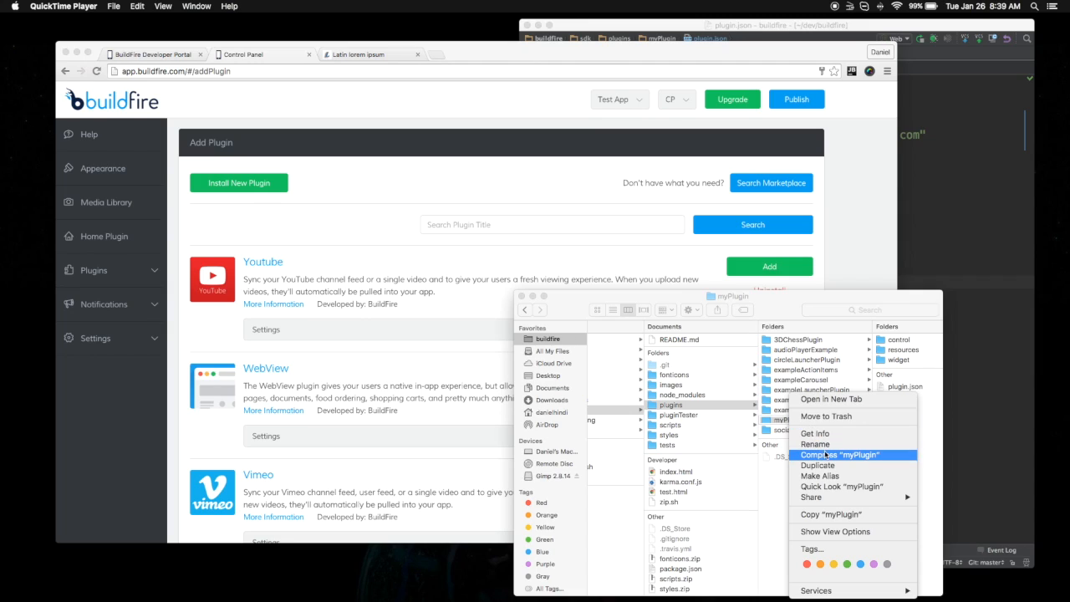
pyautogui.click(841, 455)
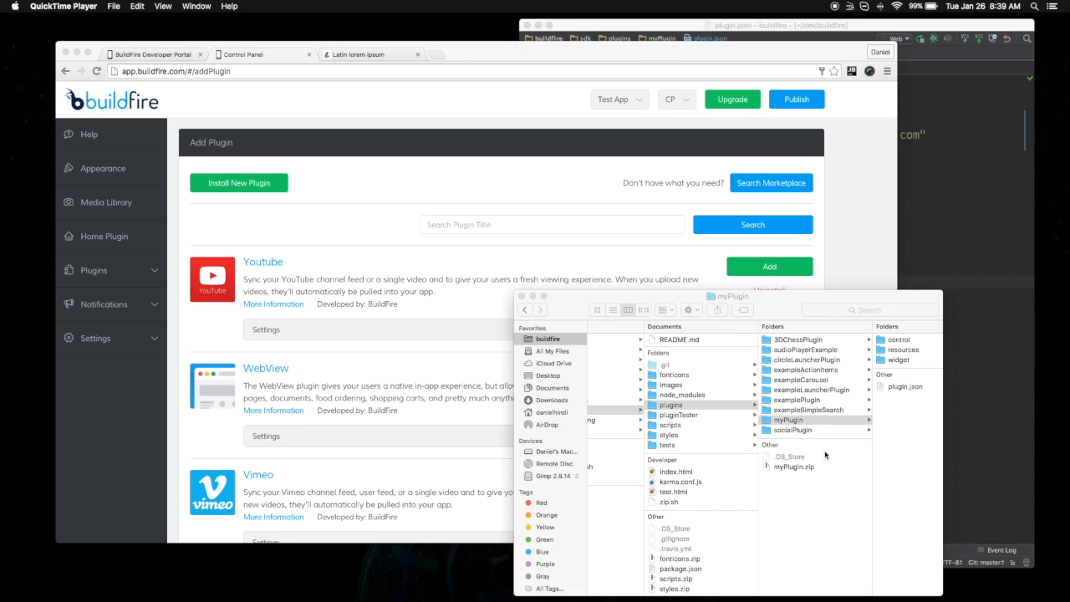
pyautogui.moveTo(801, 475)
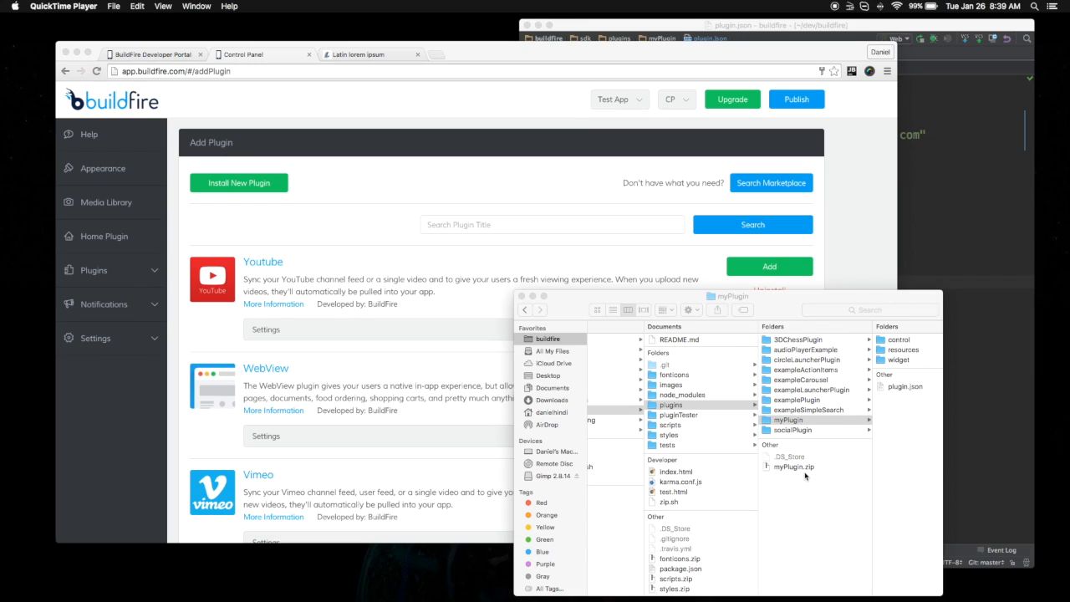
pyautogui.moveTo(816, 473)
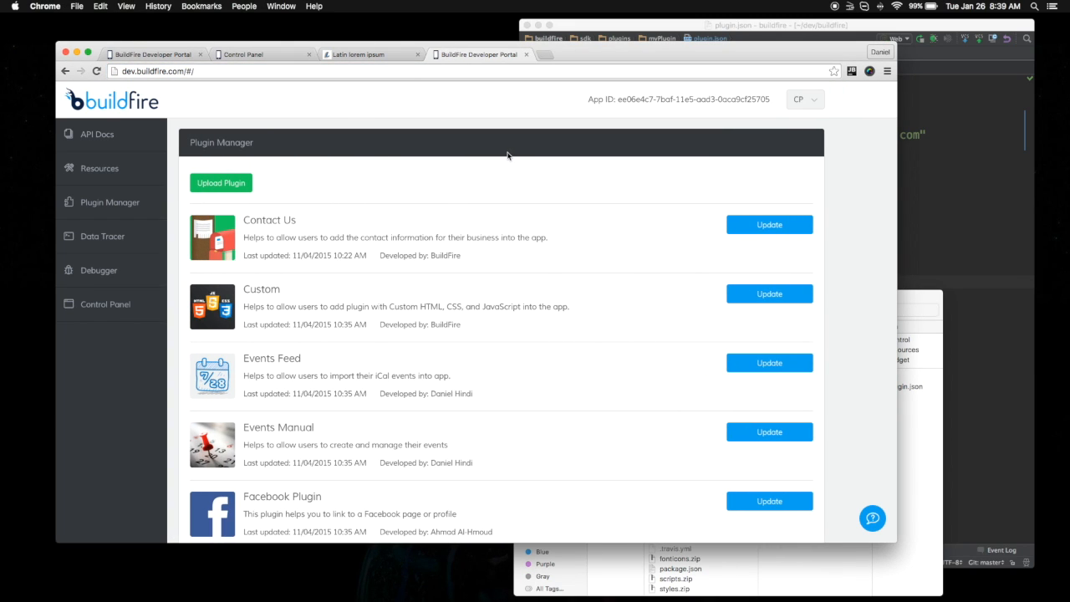
pyautogui.moveTo(532, 138)
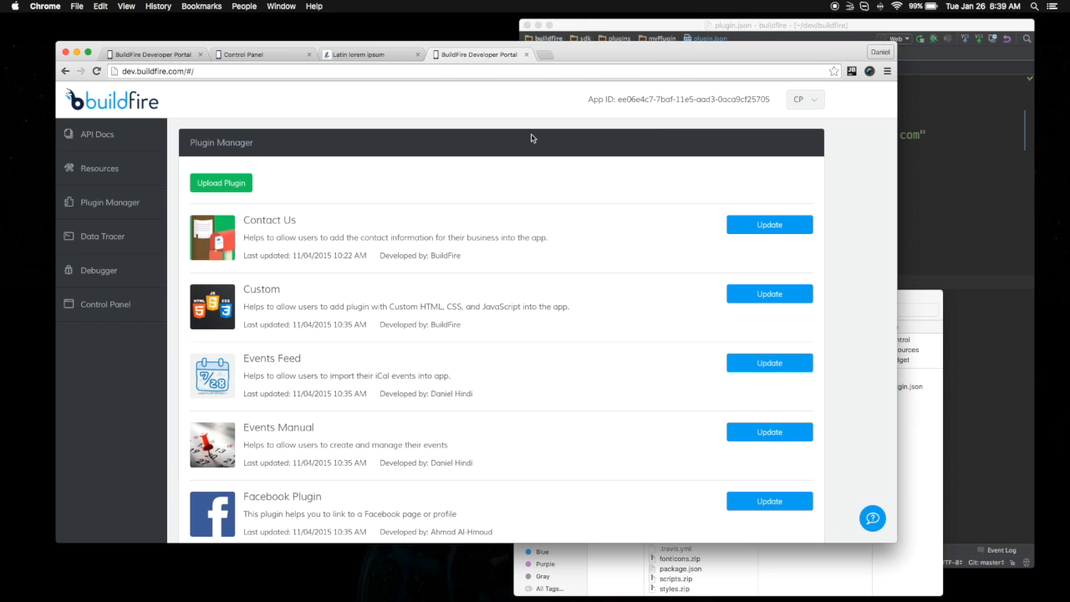
pyautogui.moveTo(467, 184)
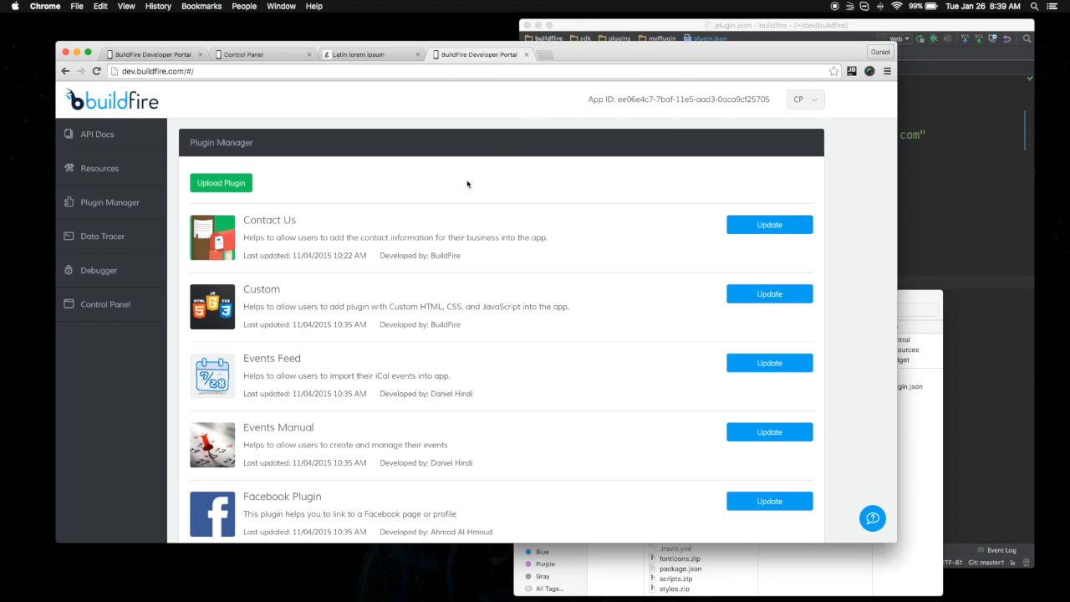
# Step: Start an upload from Plugin Manager's Upload Plugin button
pyautogui.click(221, 182)
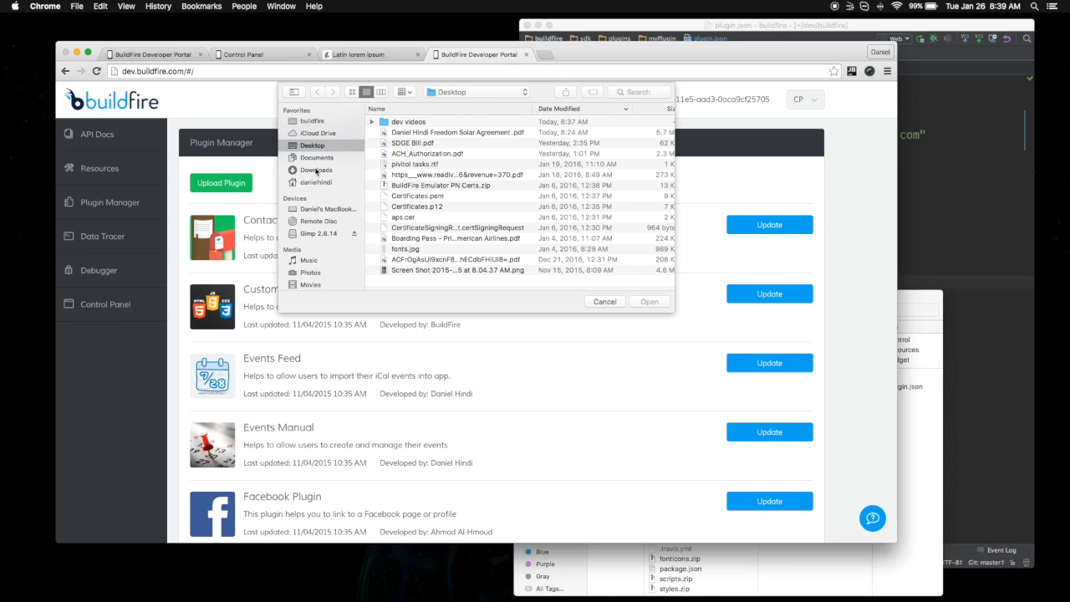
# Step: Upload myPlugin.zip from buildfire > sdk > plugins in the file picker
pyautogui.click(310, 121)
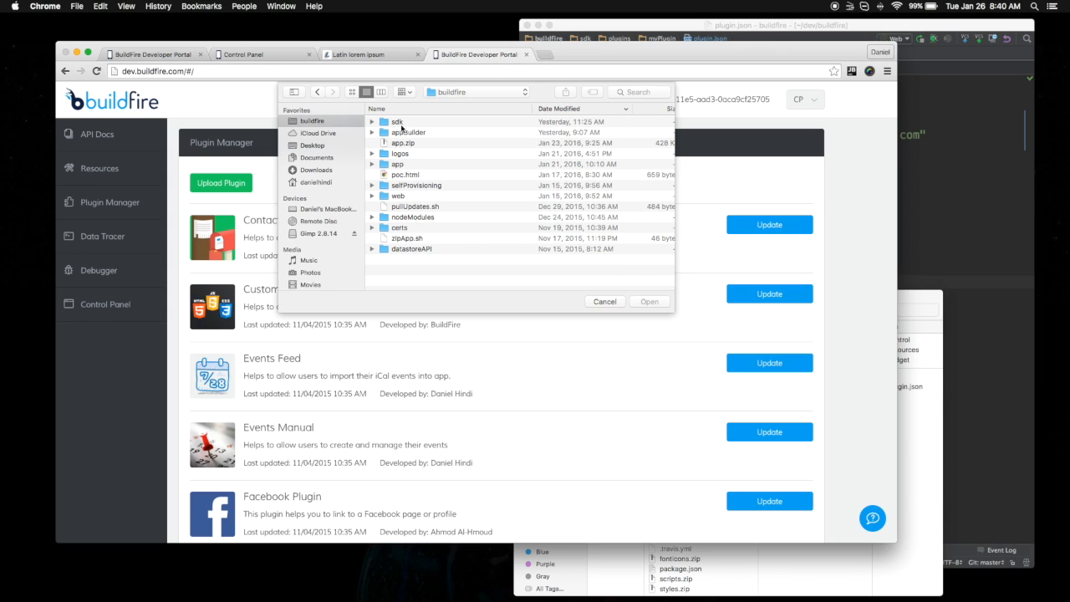
pyautogui.doubleClick(396, 121)
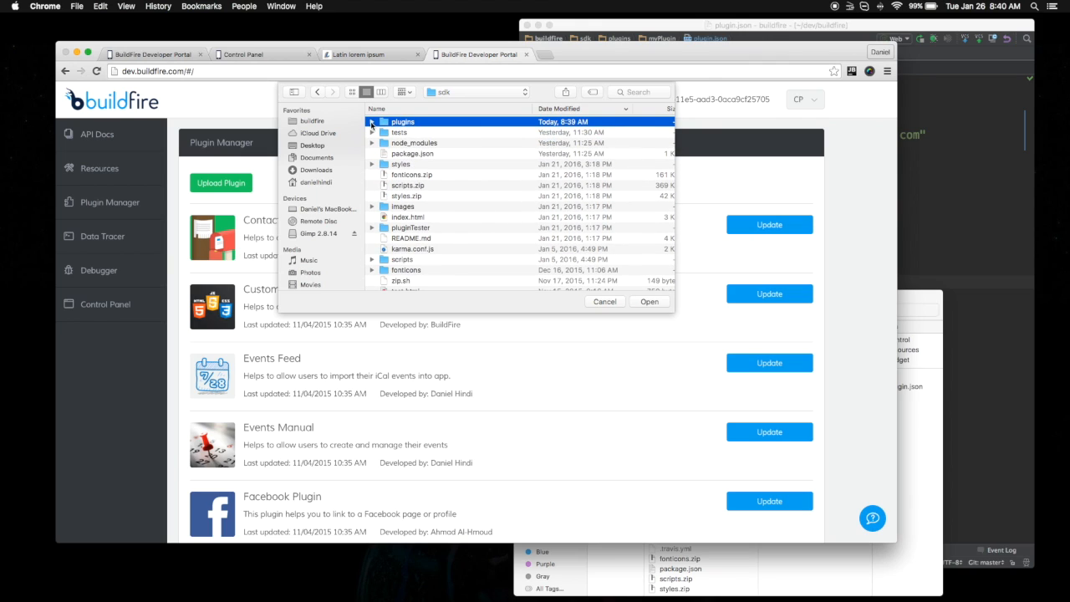
pyautogui.click(372, 121)
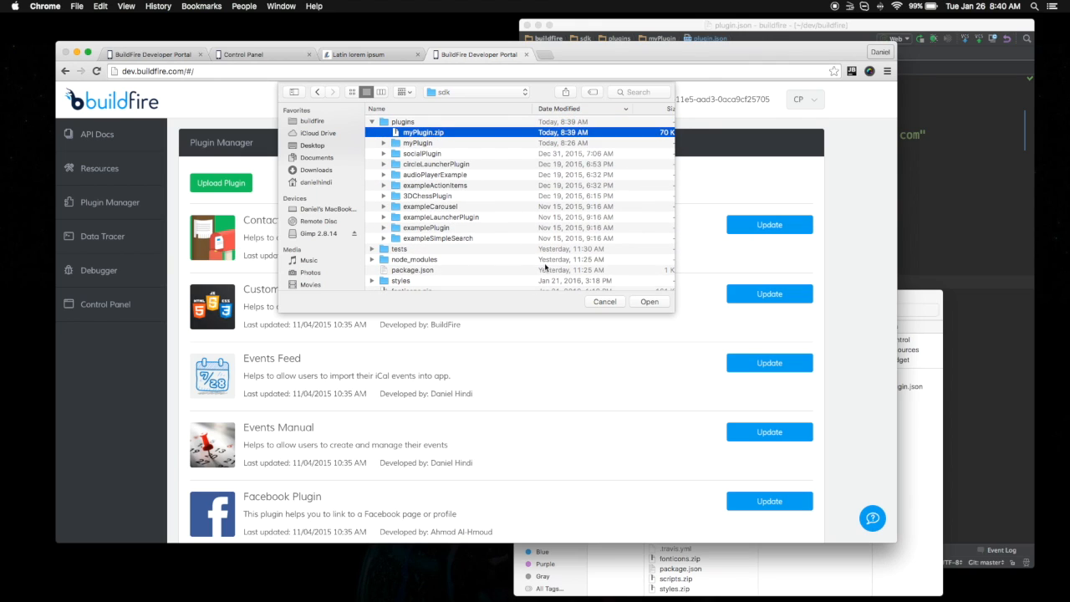
pyautogui.click(649, 301)
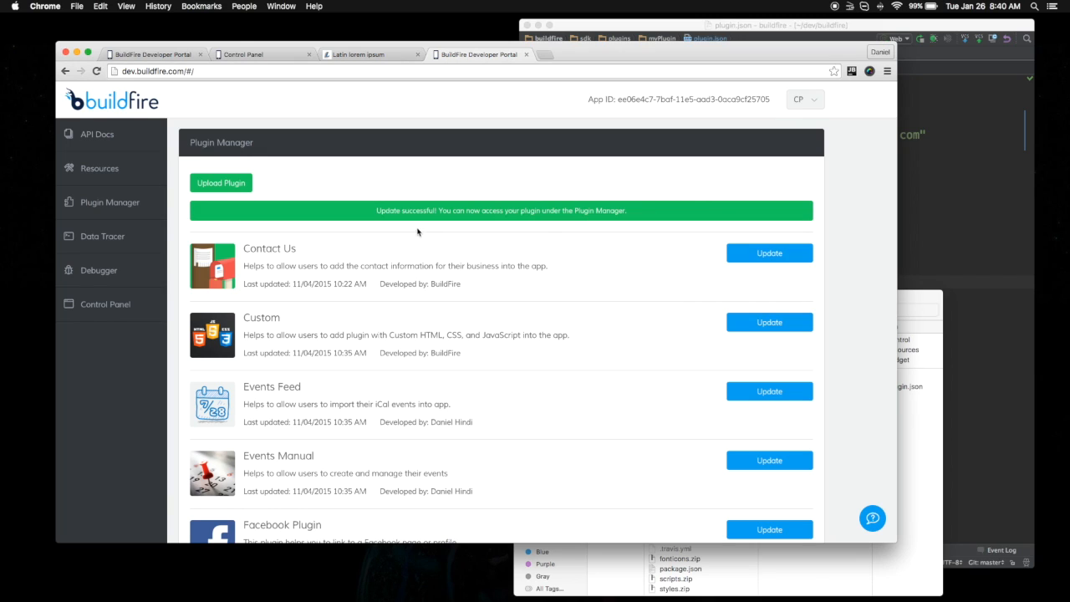
pyautogui.moveTo(554, 224)
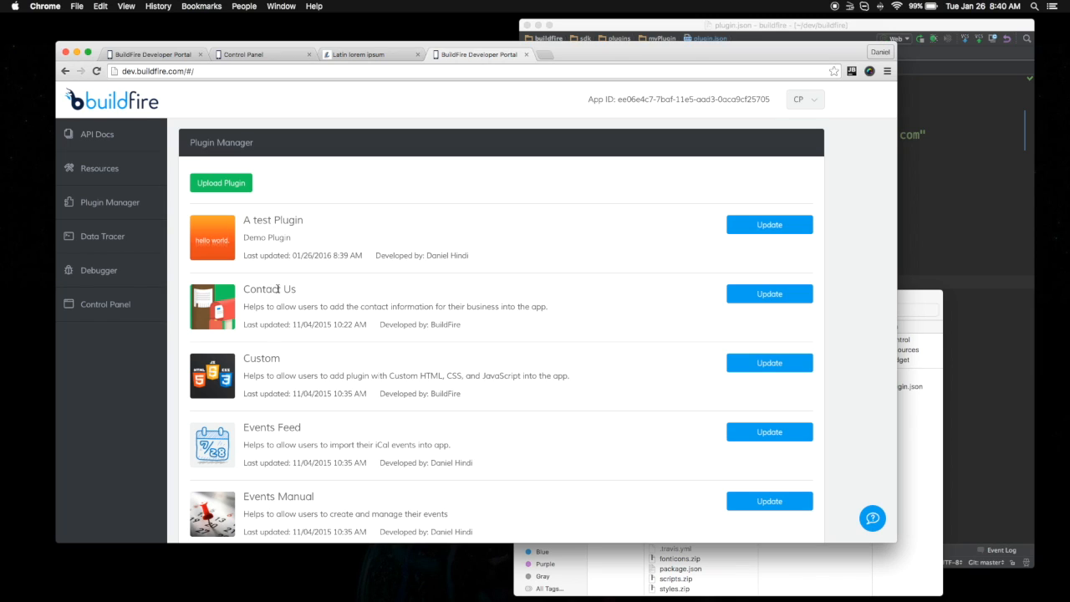
pyautogui.moveTo(284, 251)
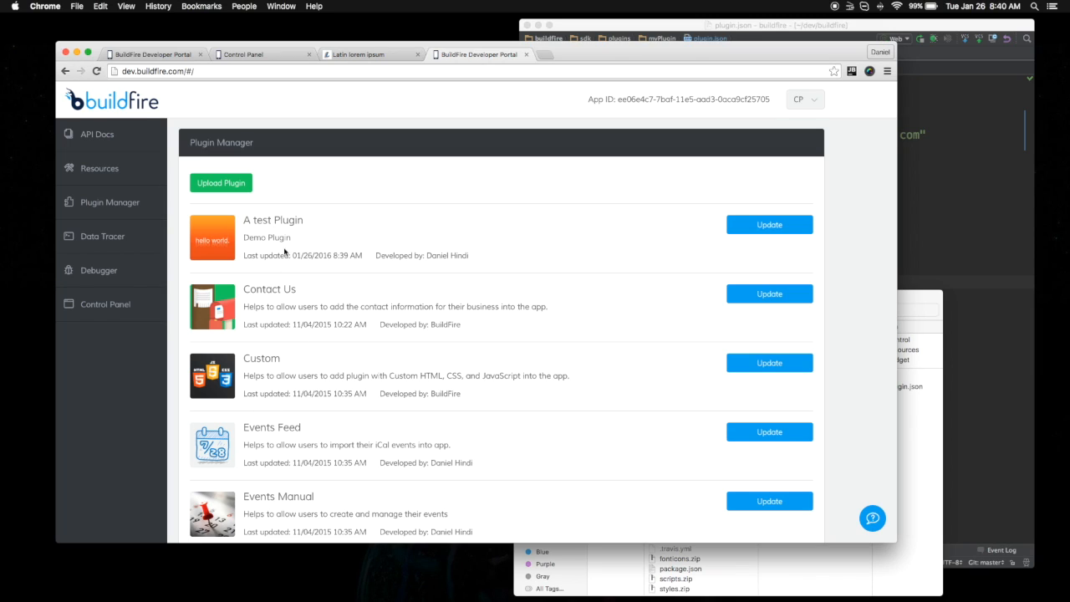
pyautogui.moveTo(383, 382)
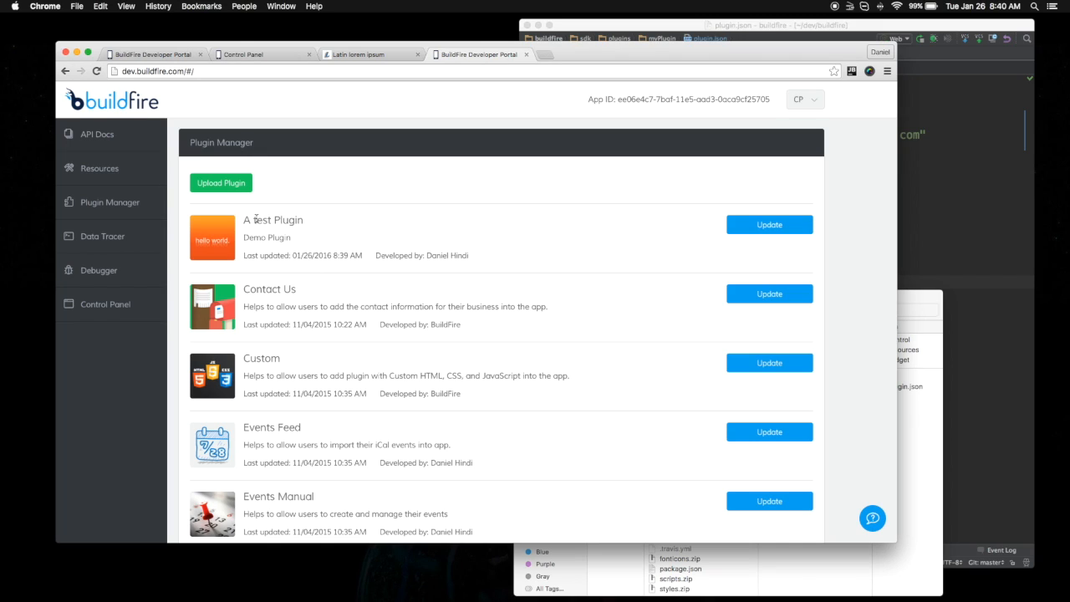
# Step: Highlight the new "A test Plugin" entry in the Plugin Manager list
pyautogui.doubleClick(272, 220)
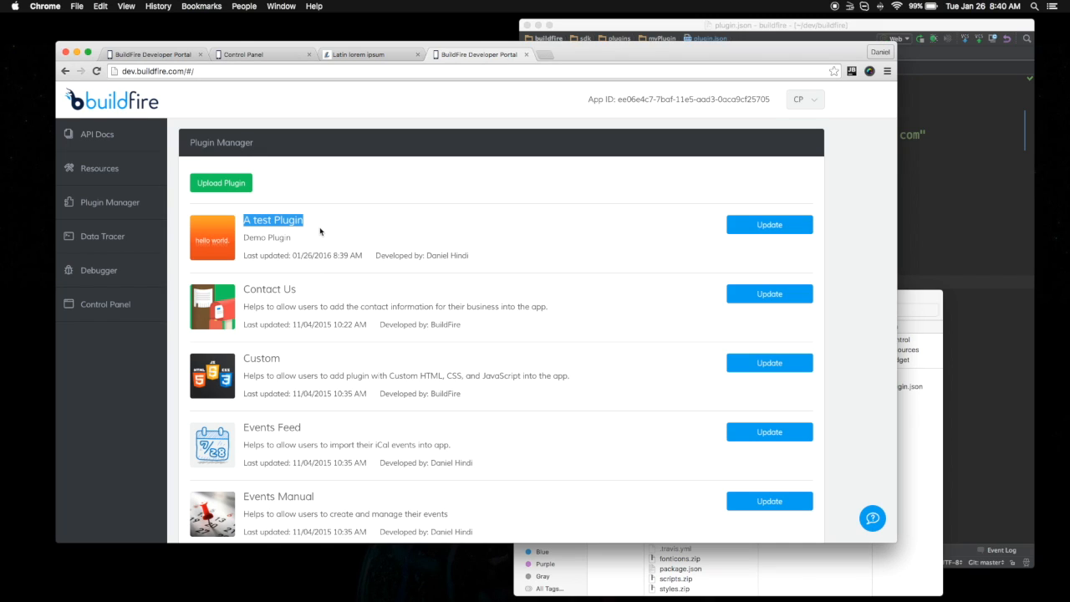
pyautogui.moveTo(326, 235)
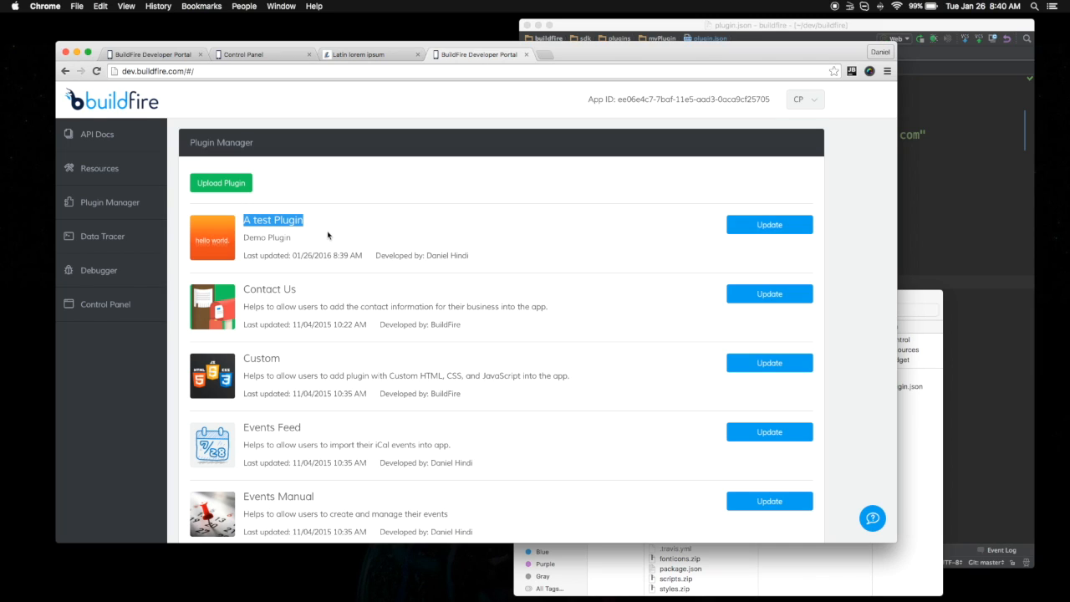
pyautogui.moveTo(623, 100)
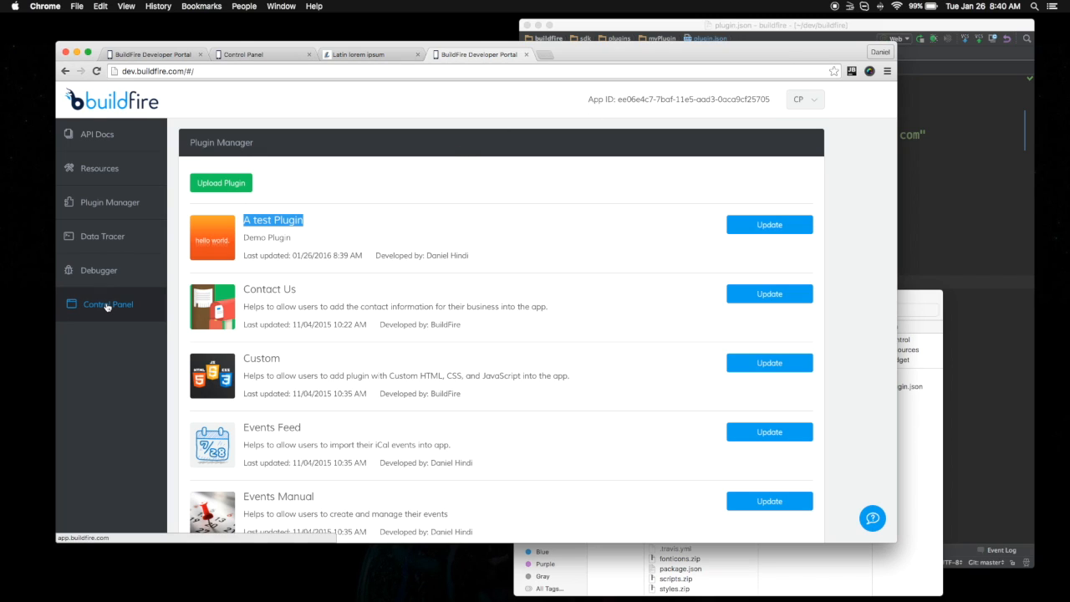
# Step: Go to Control Panel > Plugins > Add Plugin and search for 'test'
pyautogui.click(106, 303)
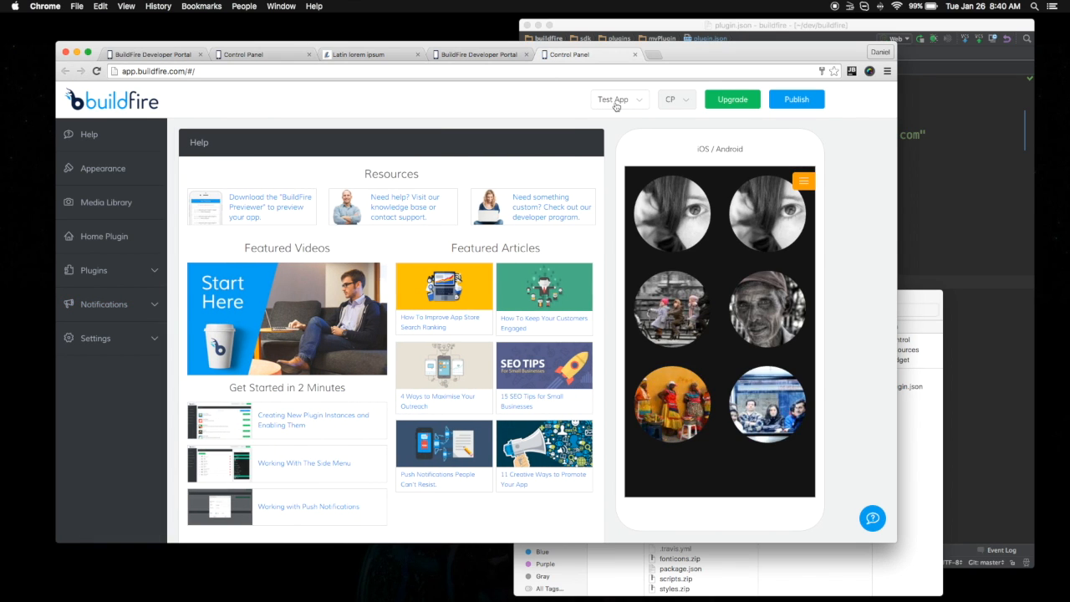
pyautogui.moveTo(97, 269)
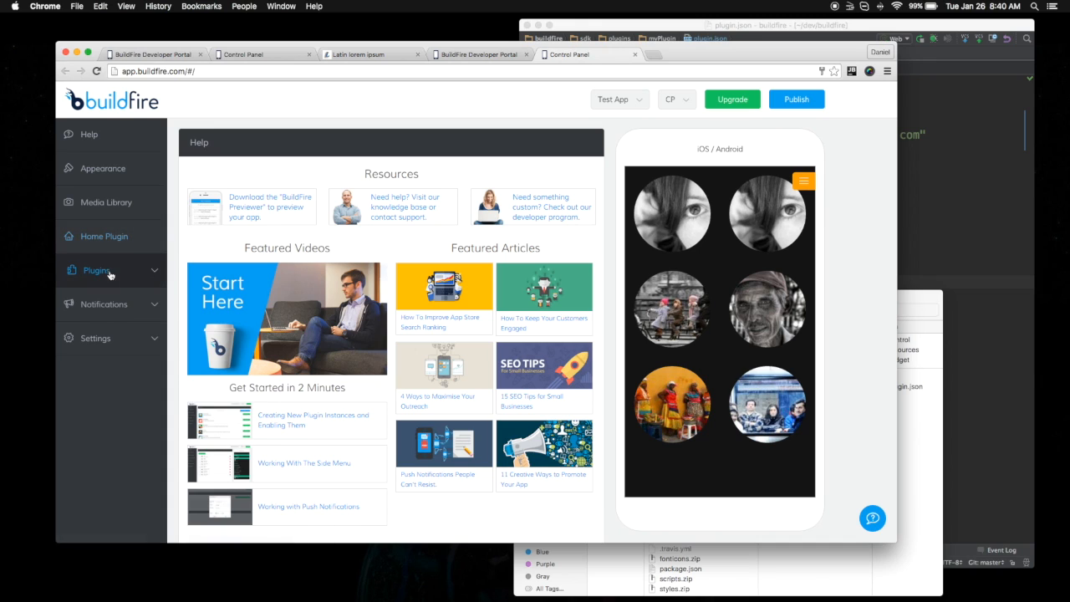
pyautogui.click(97, 270)
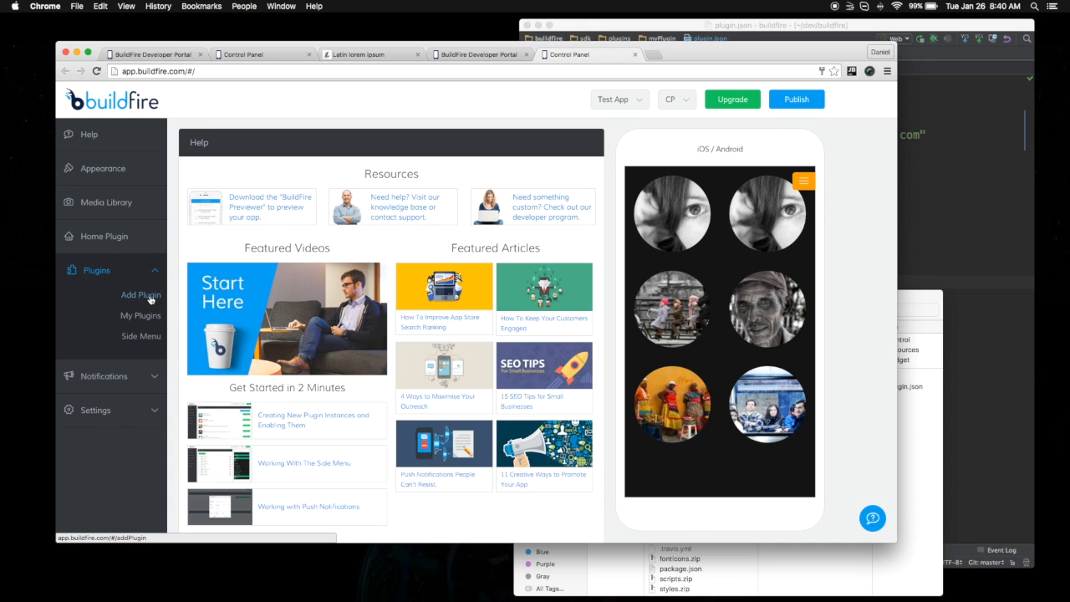
pyautogui.click(141, 295)
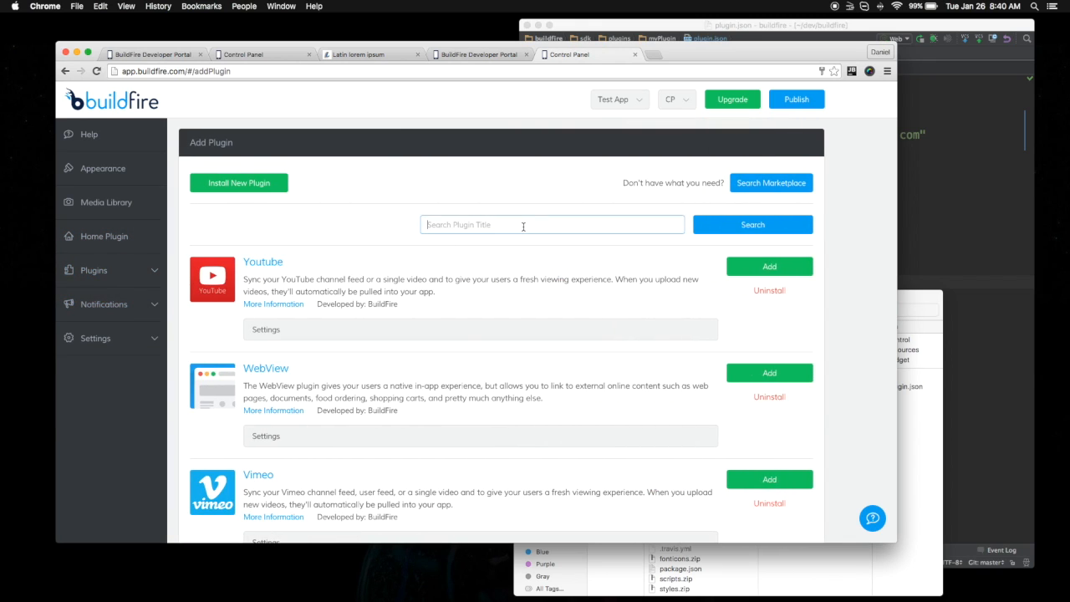
pyautogui.write('test')
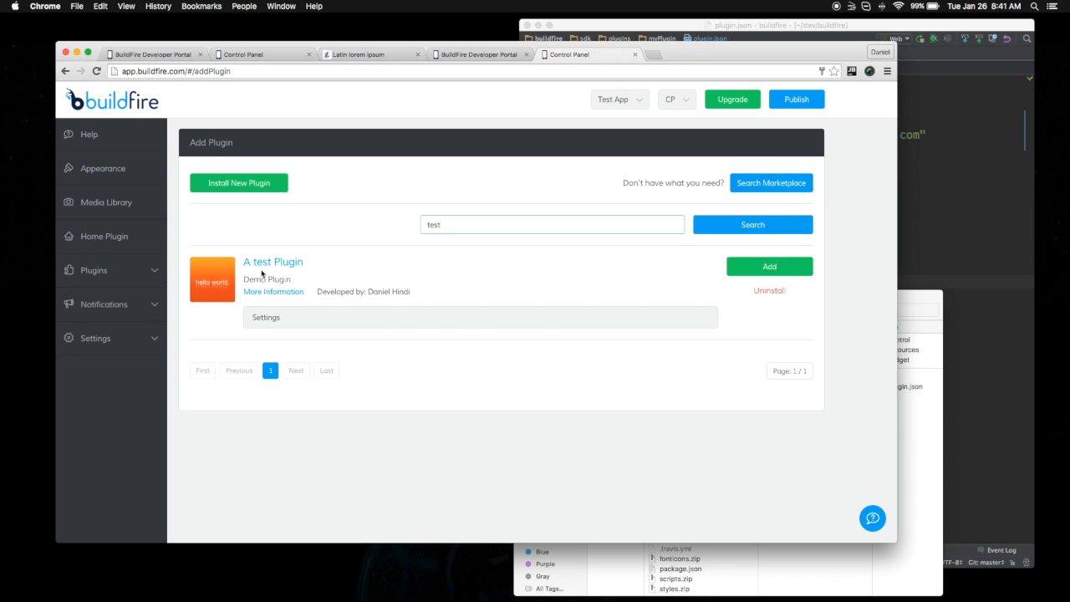
pyautogui.moveTo(267, 266)
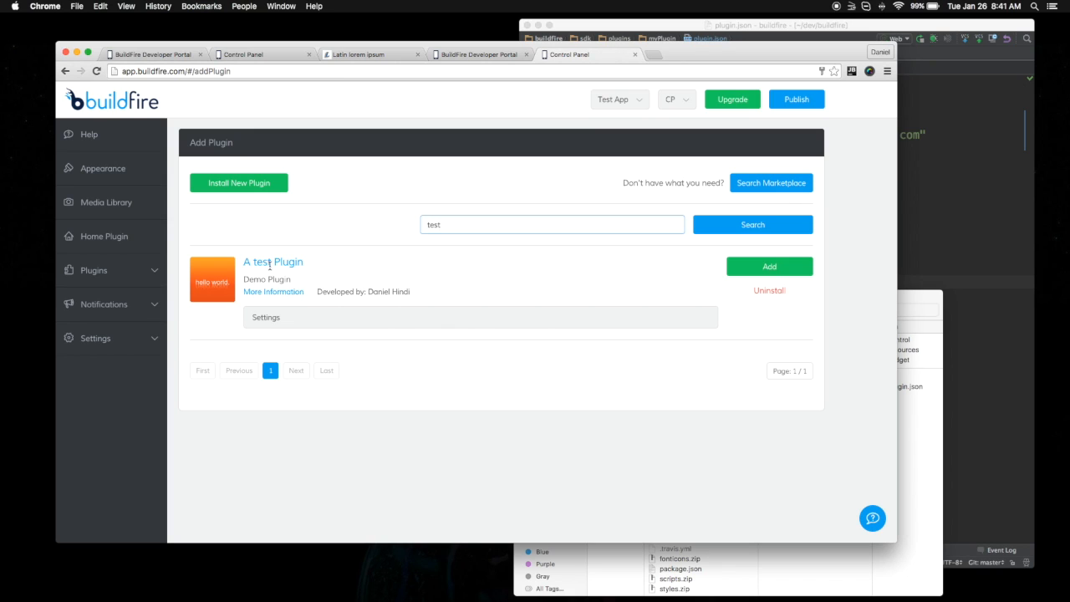
# Step: Add A test Plugin to the app as an instance titled 'test'
pyautogui.click(768, 266)
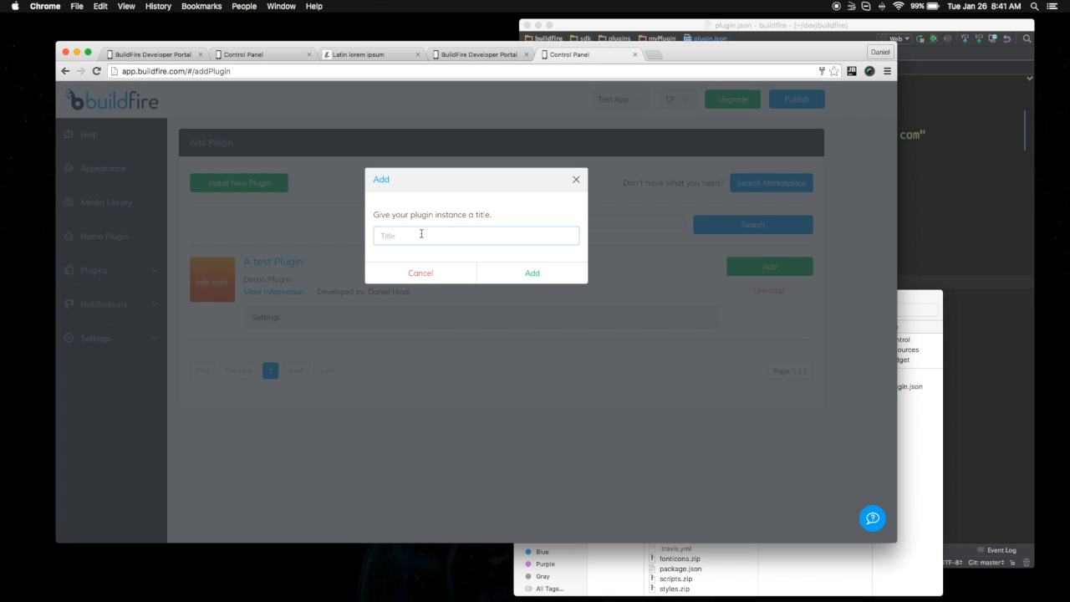
pyautogui.click(532, 272)
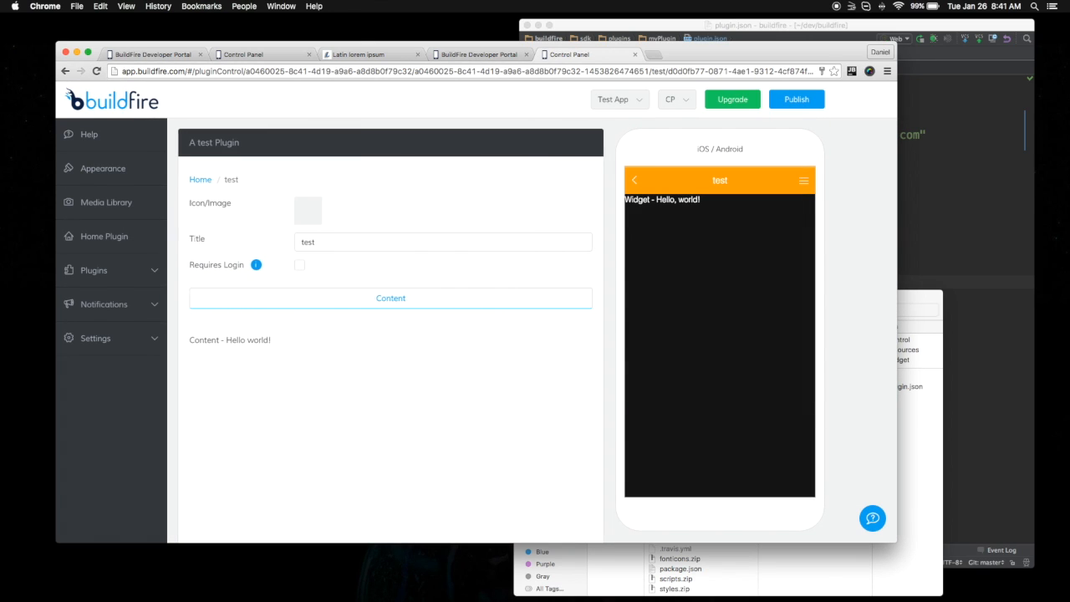